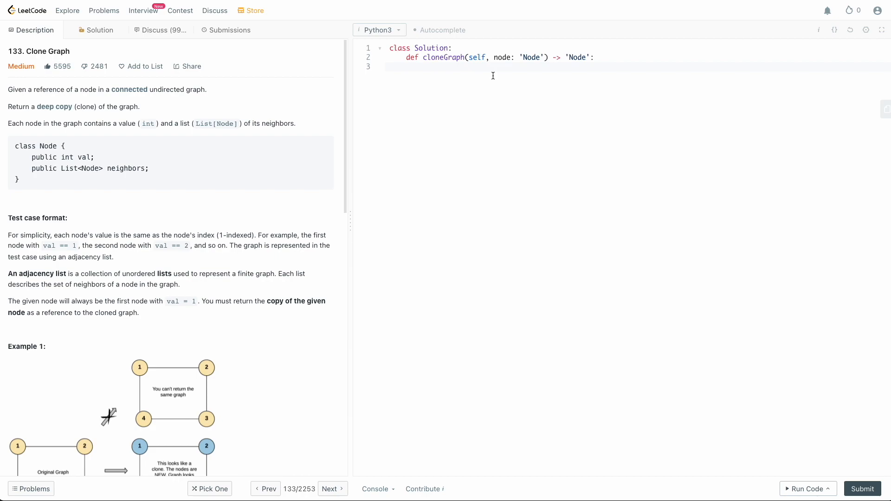
- Add the guard 'if not node: return None' at the start of cloneGraph
left_click(424, 66)
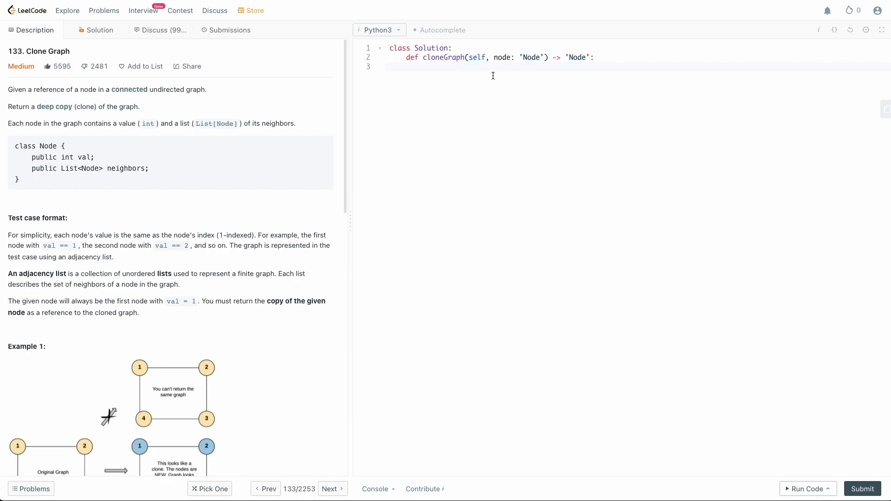
type("if n")
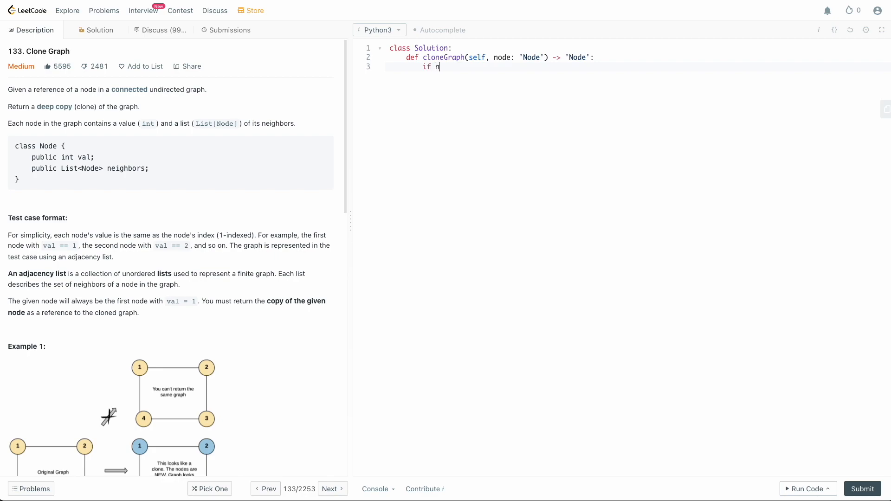
type("ot node:")
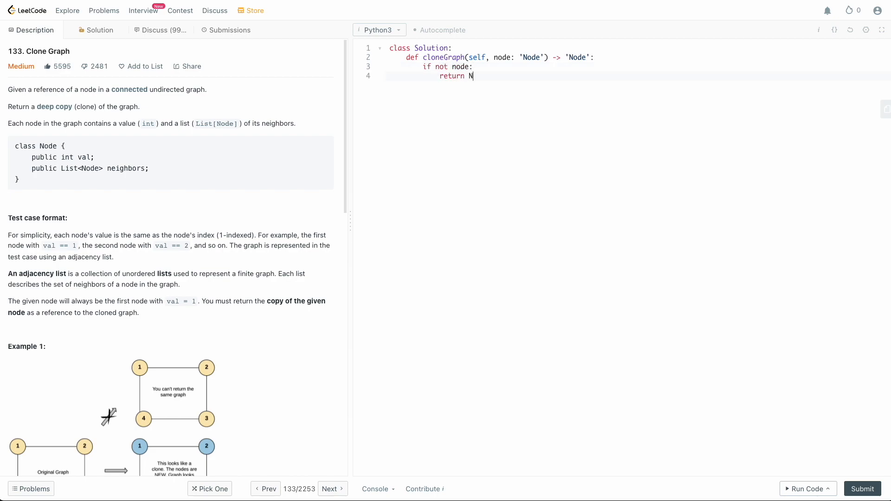
type("one")
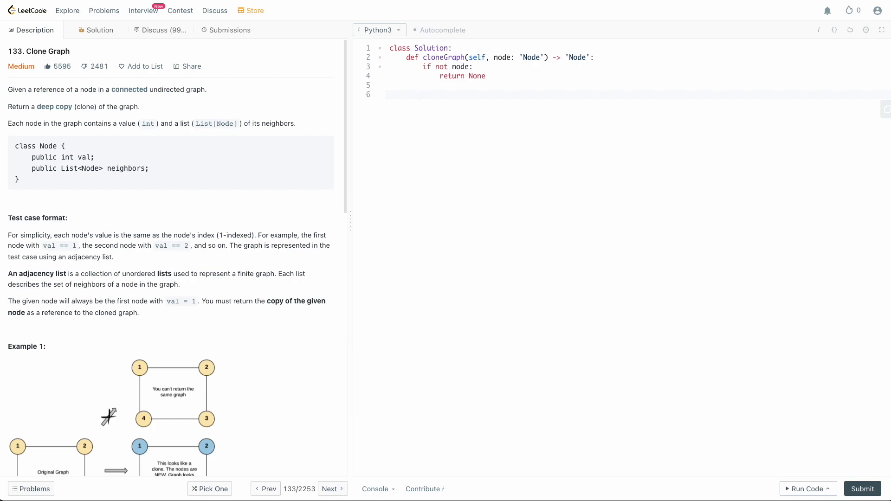
- Write 'cloned = {}' and 'cloned[node] = Node(node.val, [])', followed by a blank line
type("cloned =")
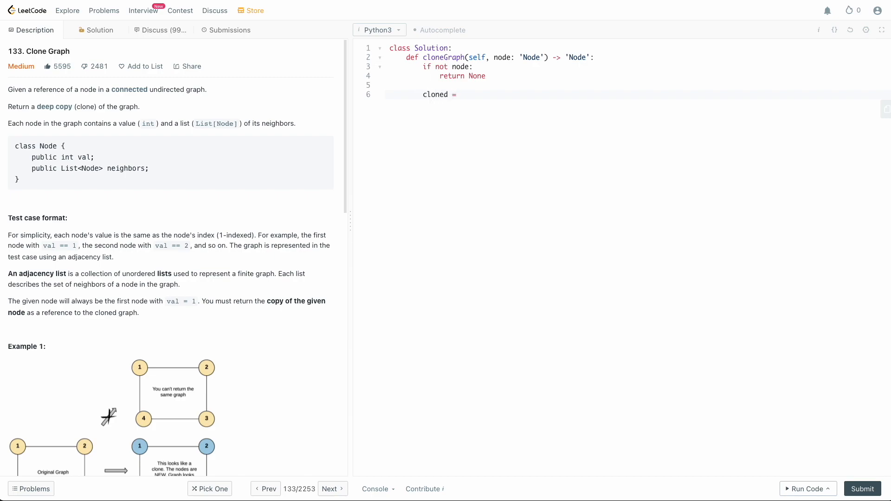
type("{}")
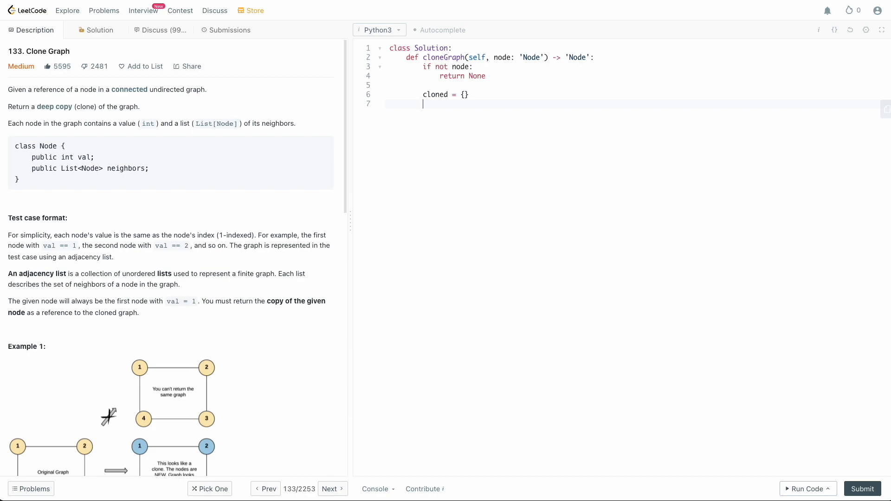
type("cloned[]")
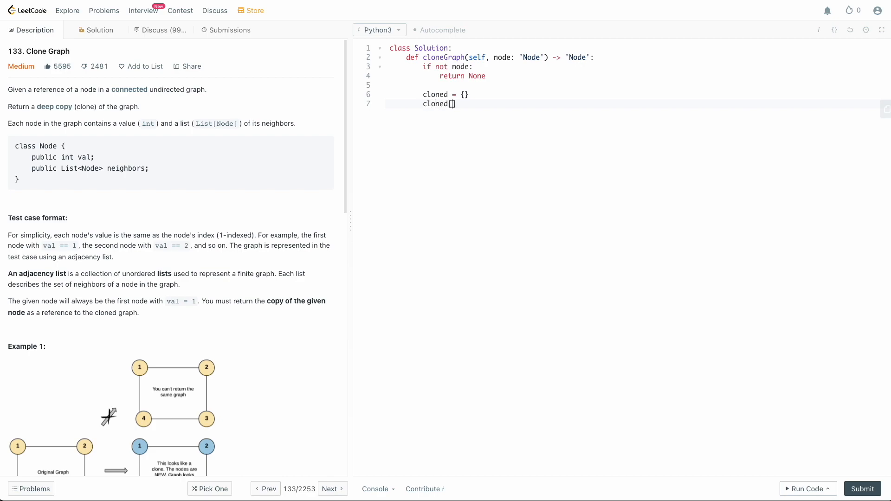
type("node] =")
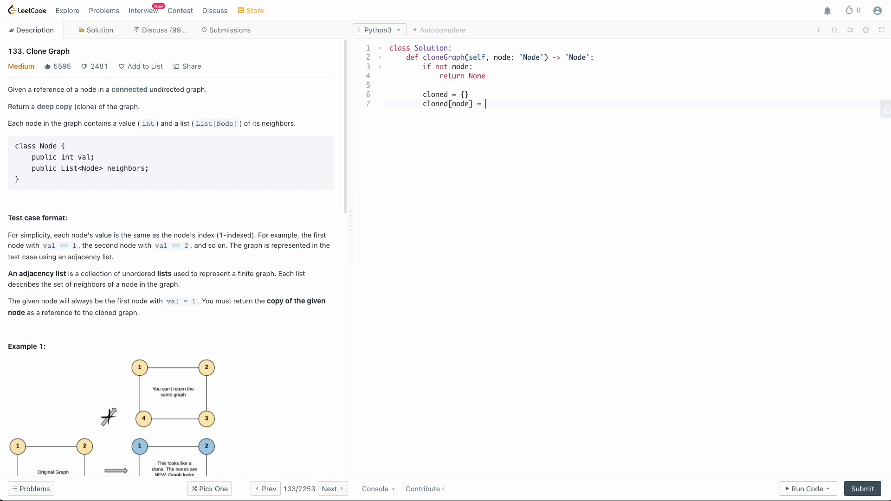
type("Node(ni")
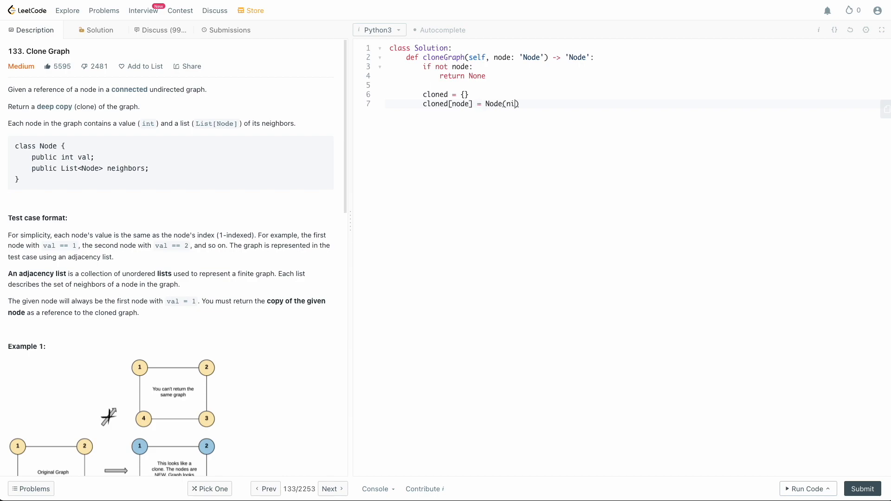
type("ode.val.")
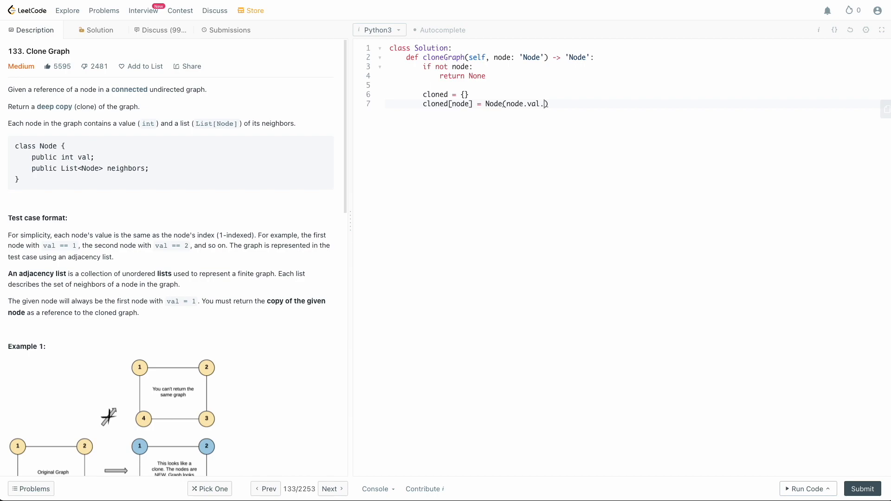
type(", []")
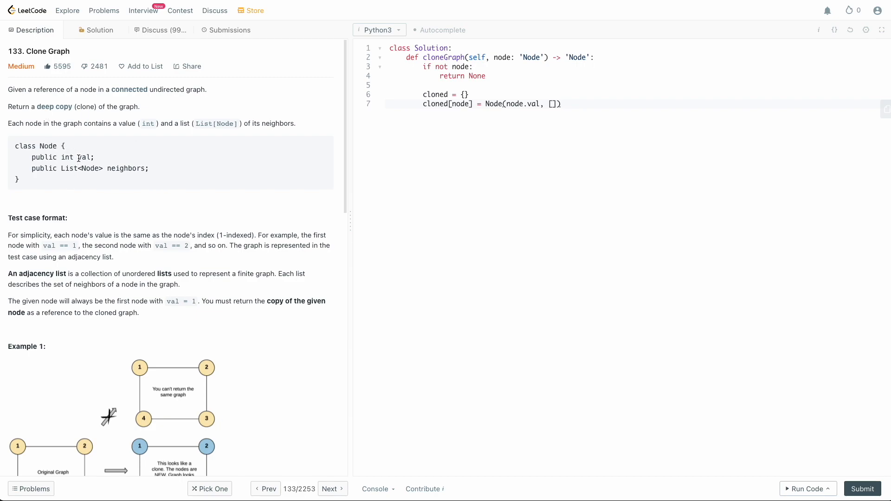
mouse_move(223, 147)
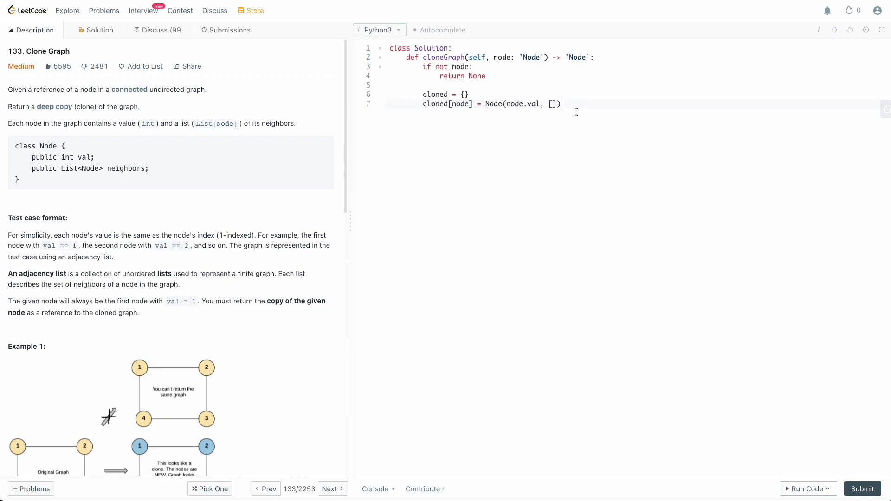
key("Return")
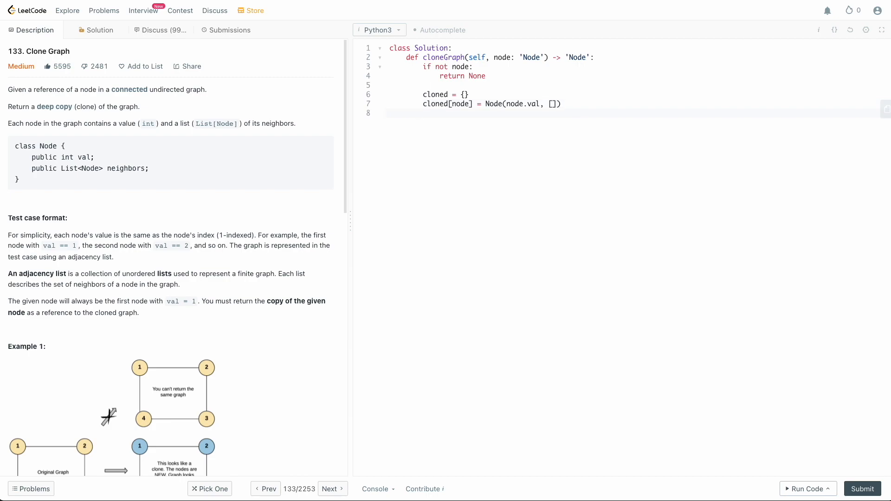
key("Return")
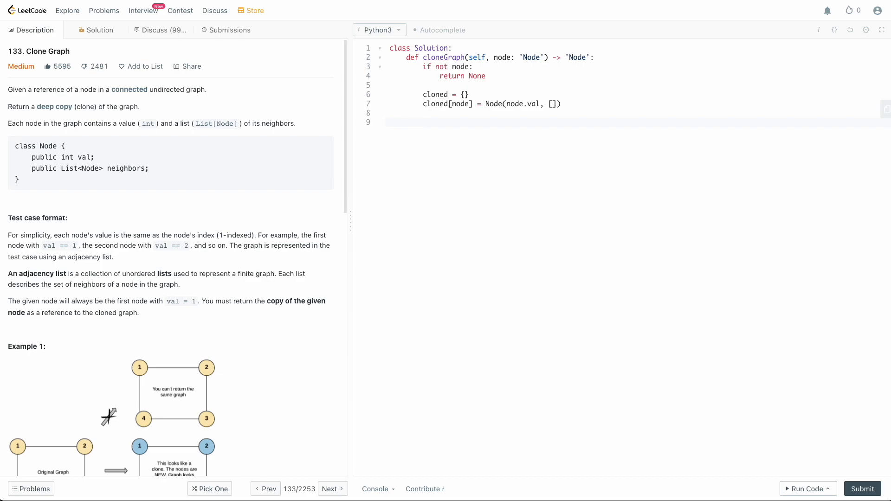
left_click(423, 122)
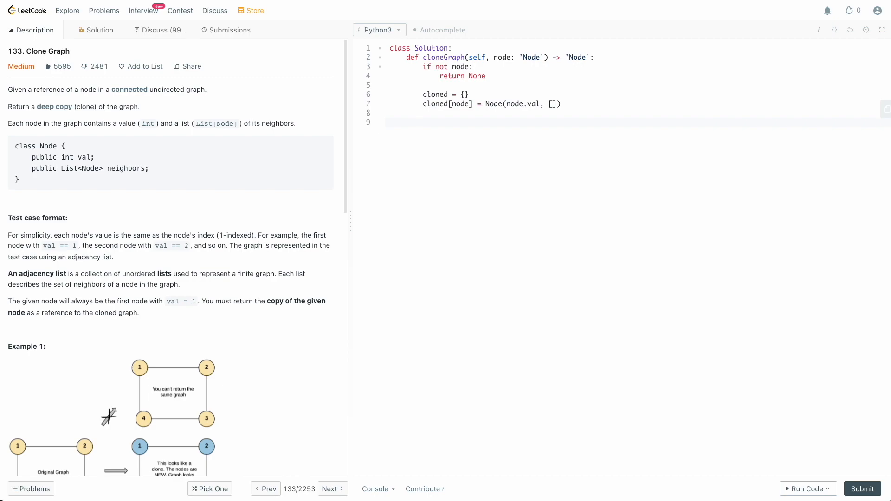
left_click(424, 122)
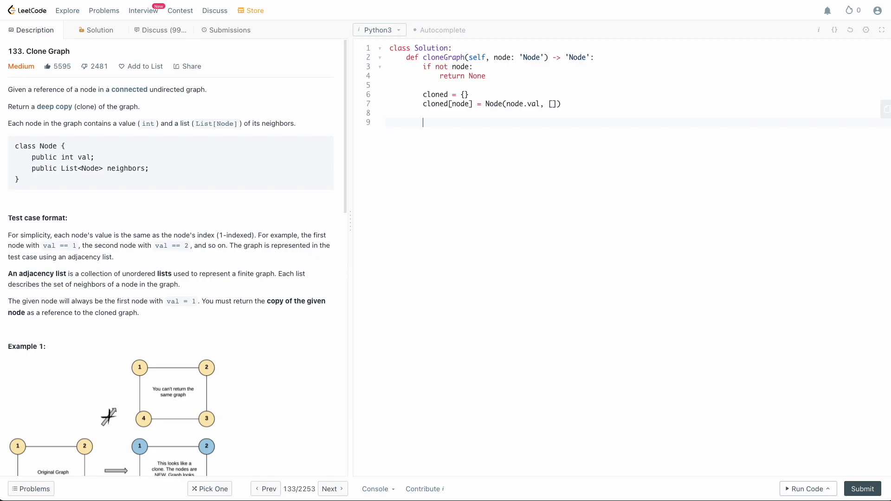
- Write 'queue = collections.deque([node])' and a 'while queue:' loop with 'cur = queue.popleft()'
type("queue")
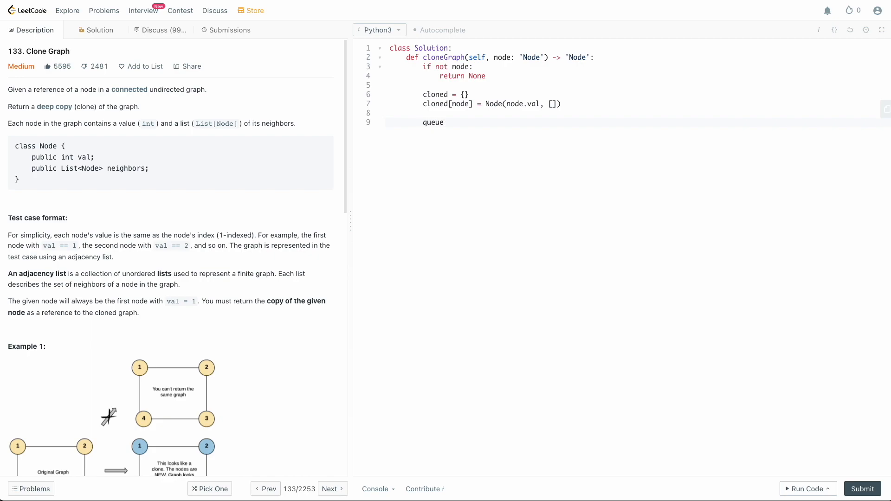
type("= collections")
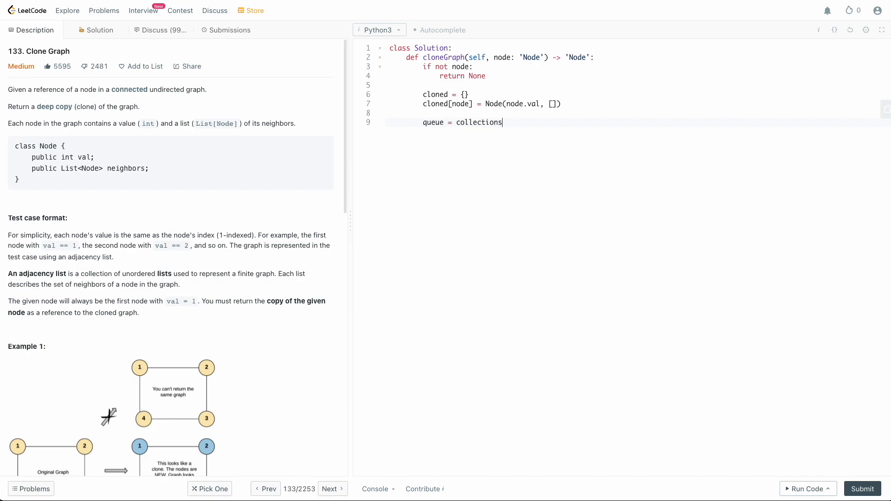
type(".deque()")
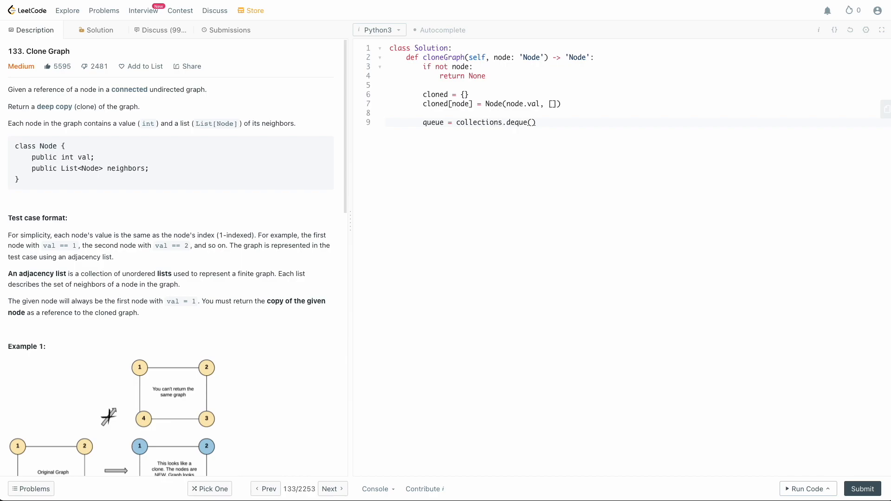
type("[]")
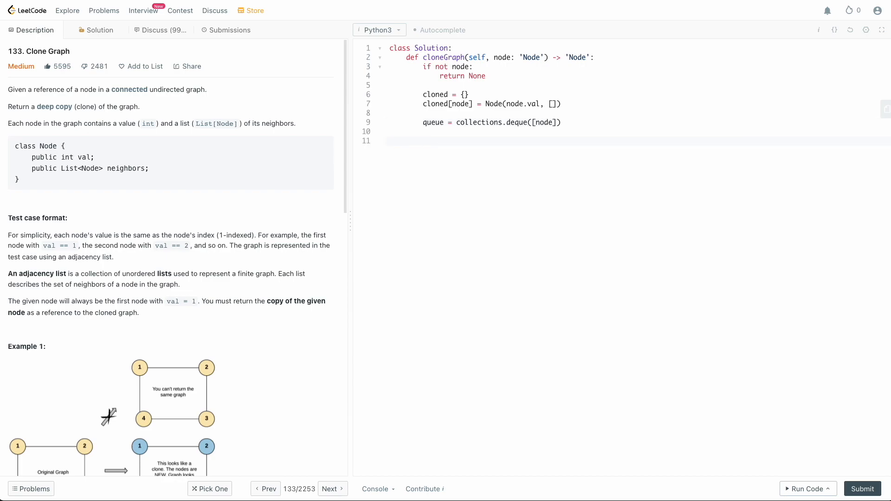
type("while queue:")
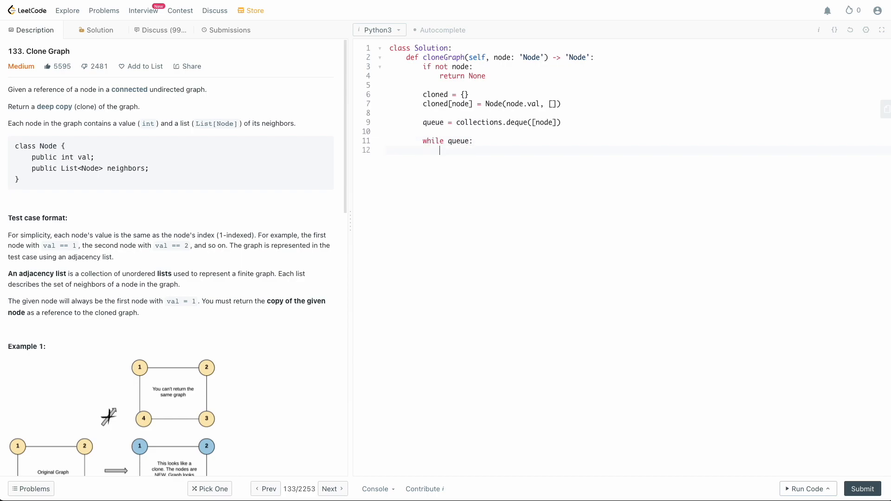
type("cur = qu")
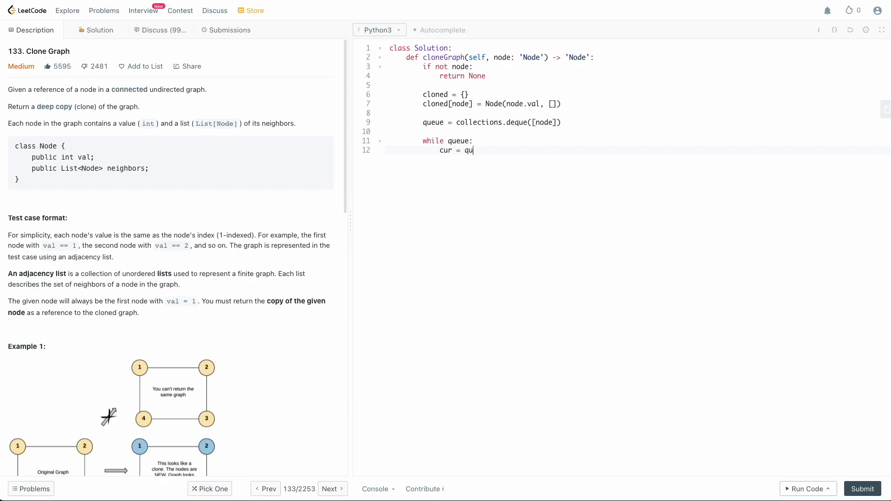
type("eue.popleft()")
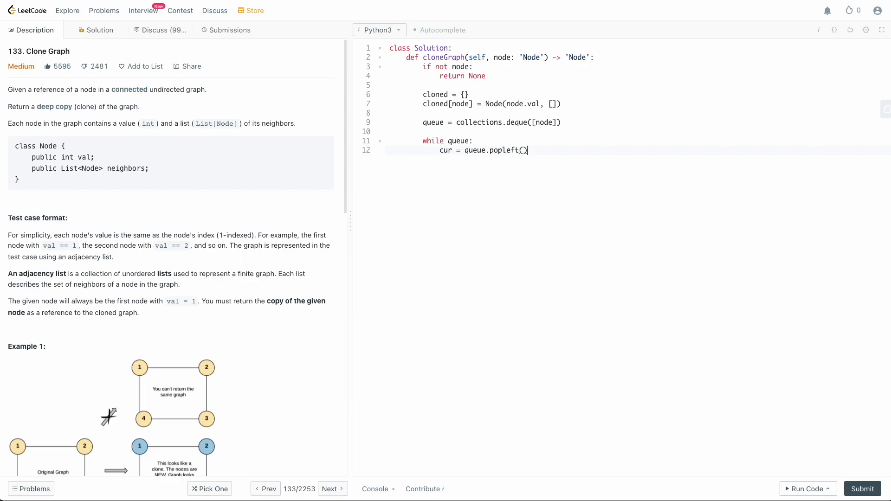
key("Enter")
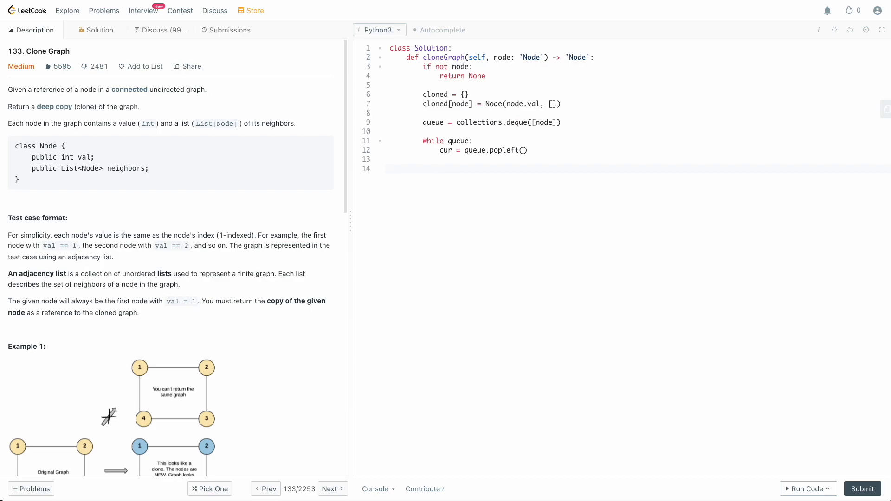
- Add 'for neighbor in cur.neighbors:' inside the while loop
type("for")
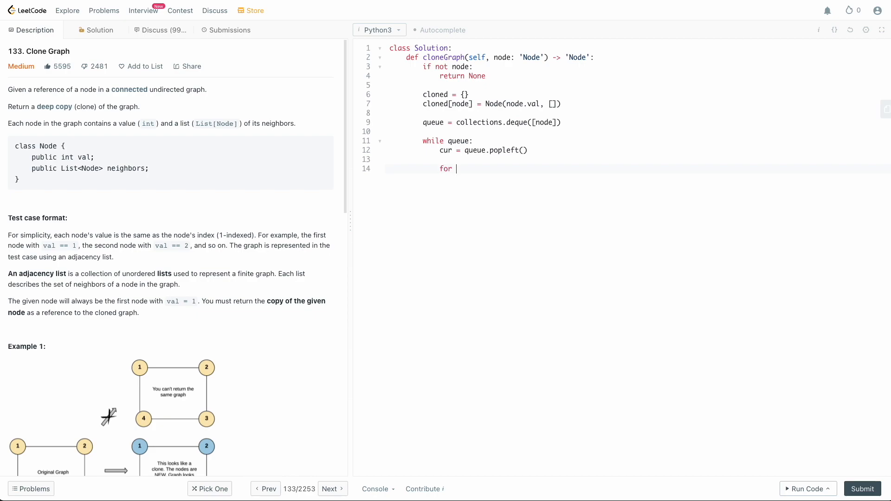
type("neighbor in")
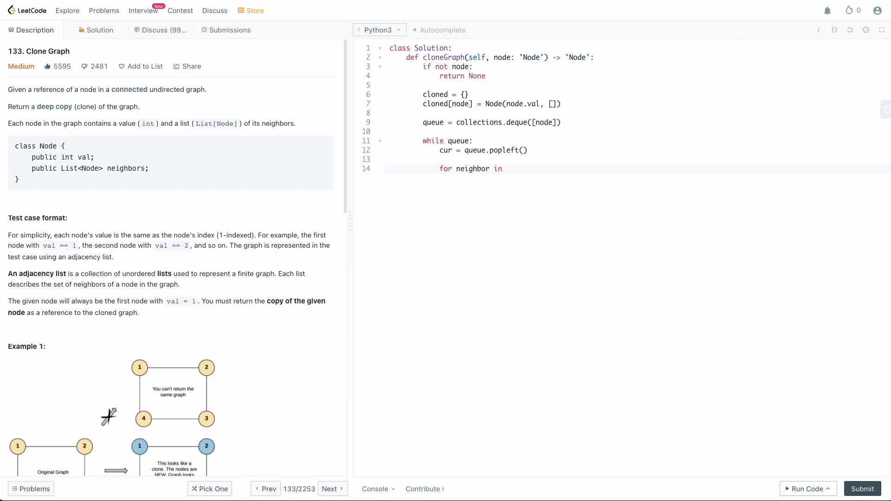
type("cur.neighbors:")
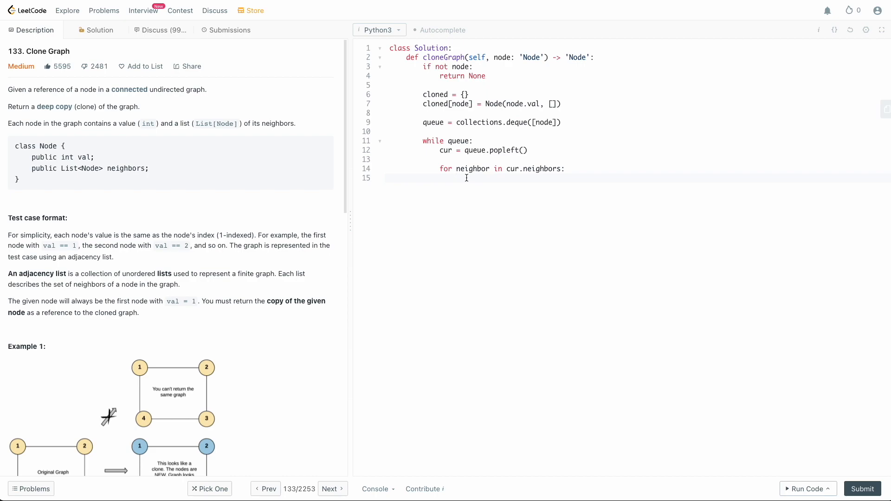
double_click(445, 93)
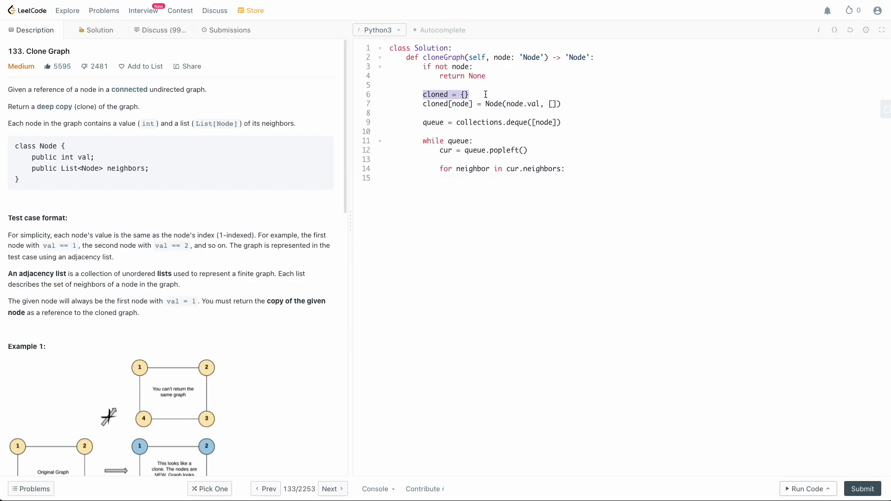
left_click(483, 94)
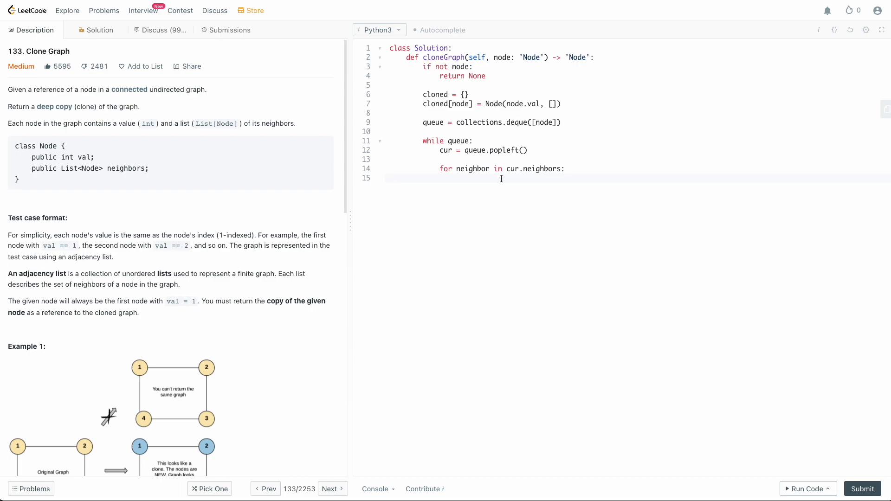
- Under 'if neighbor not in cloned:', store Node(neighbor.val, []) in cloned and append neighbor to queue
type("if neighbor")
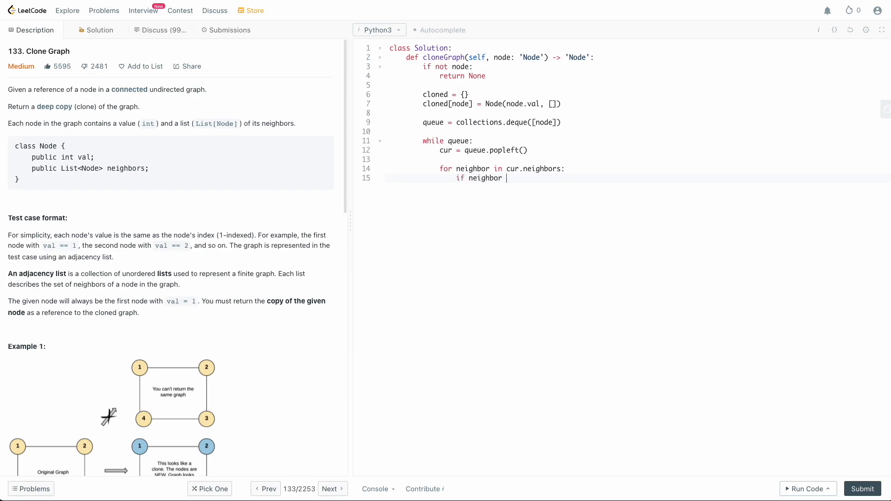
mouse_move(540, 239)
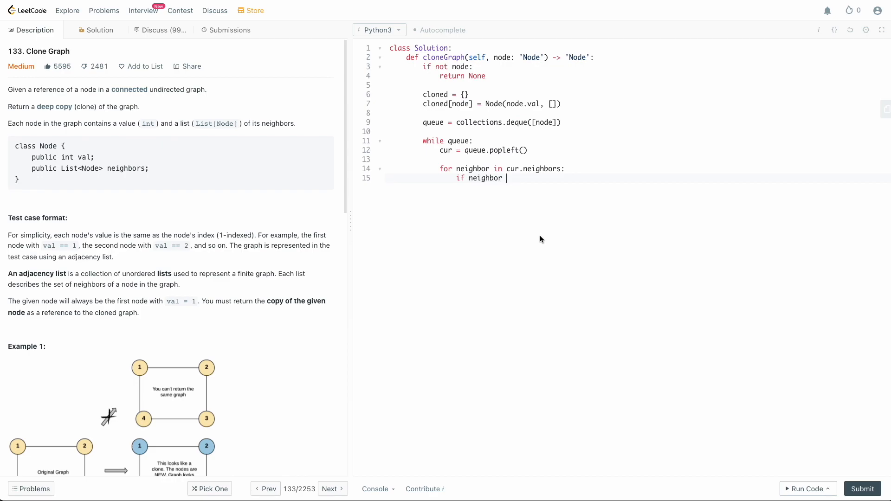
type("not in cl")
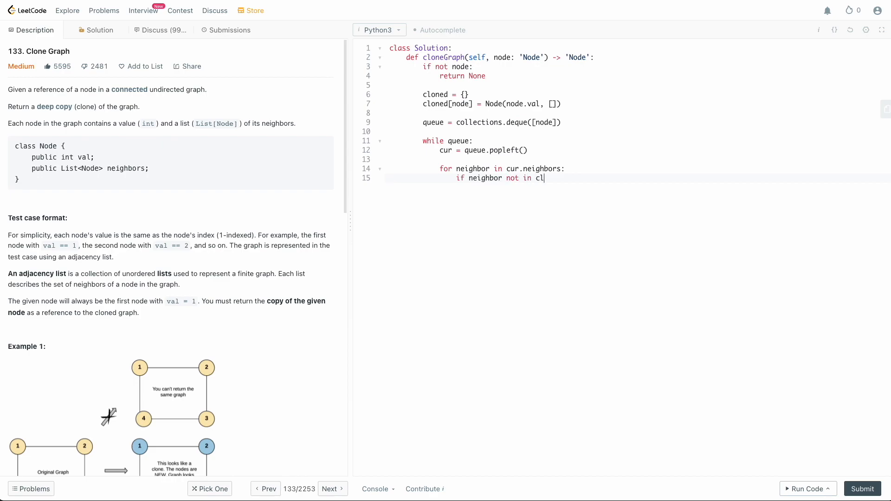
type("oned:")
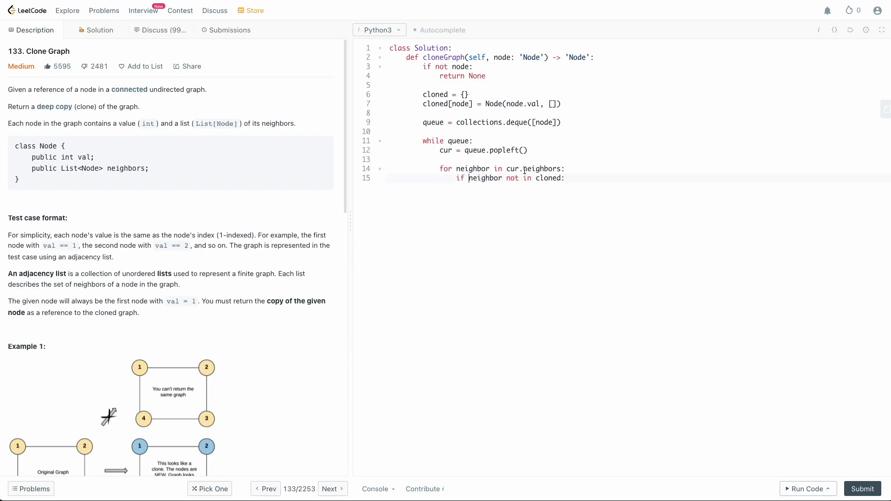
mouse_move(510, 196)
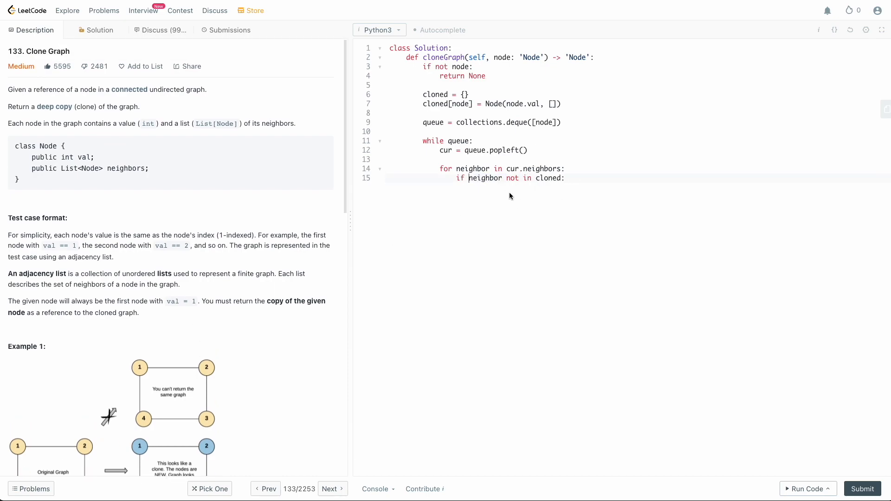
key("Enter")
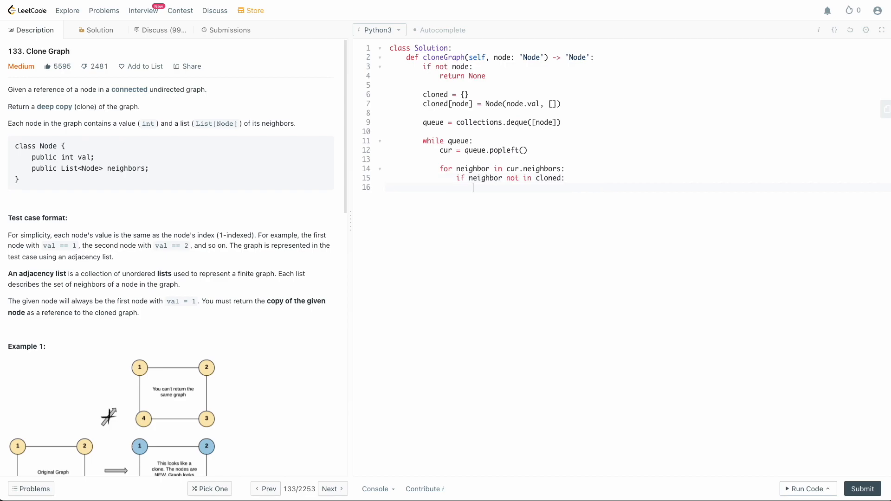
type("clo")
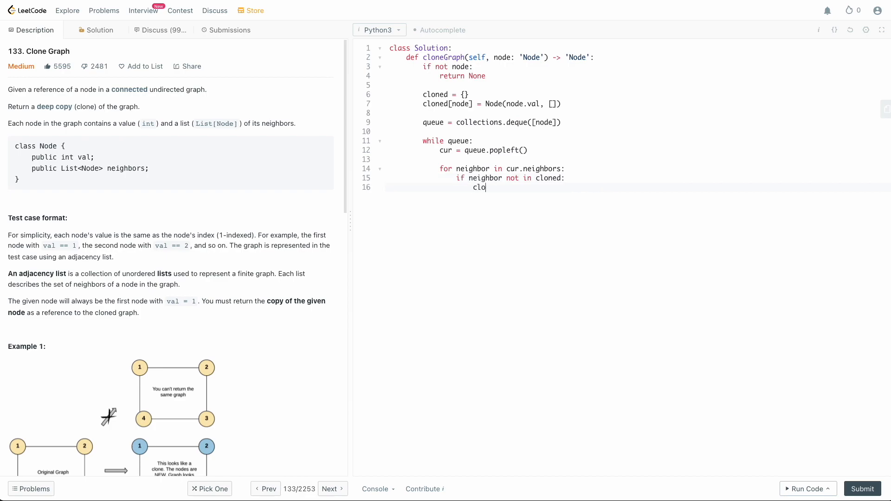
type("ned[neigjb]")
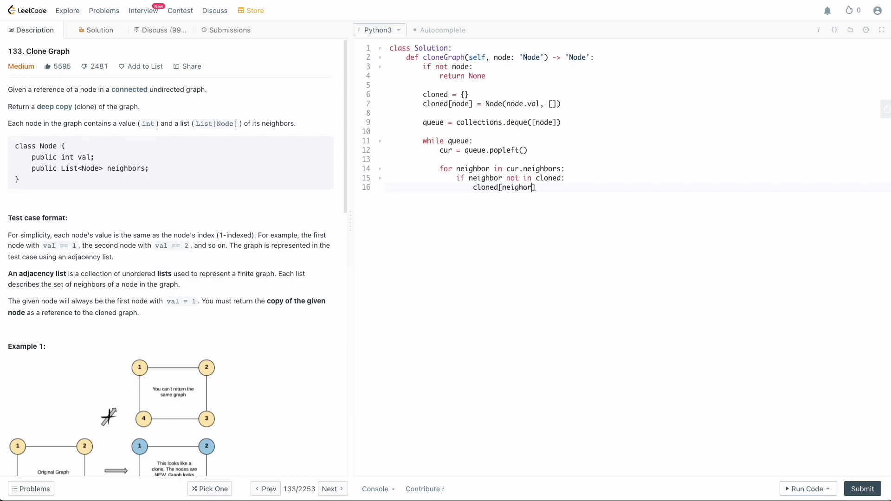
key("Backspace")
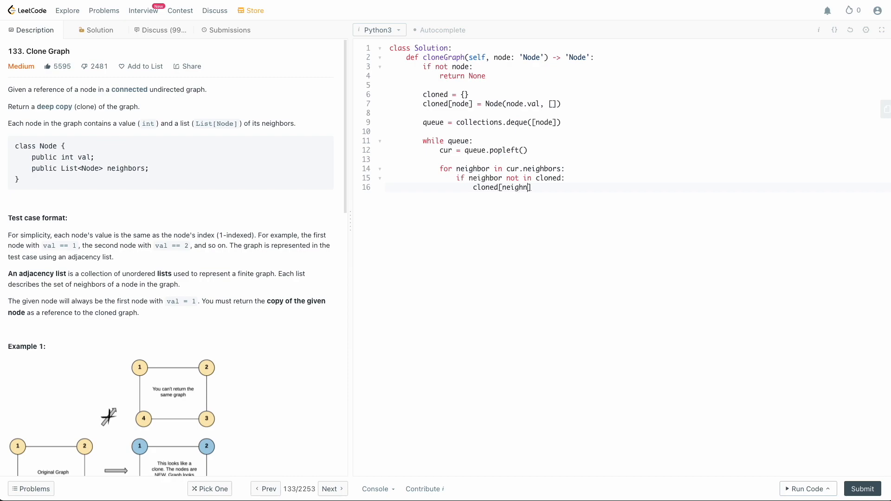
type("bor] =")
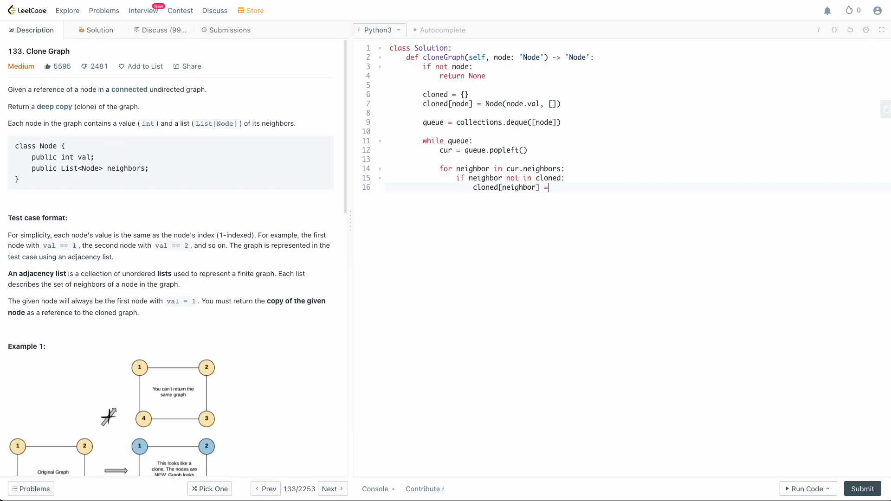
type("Node(neigj)")
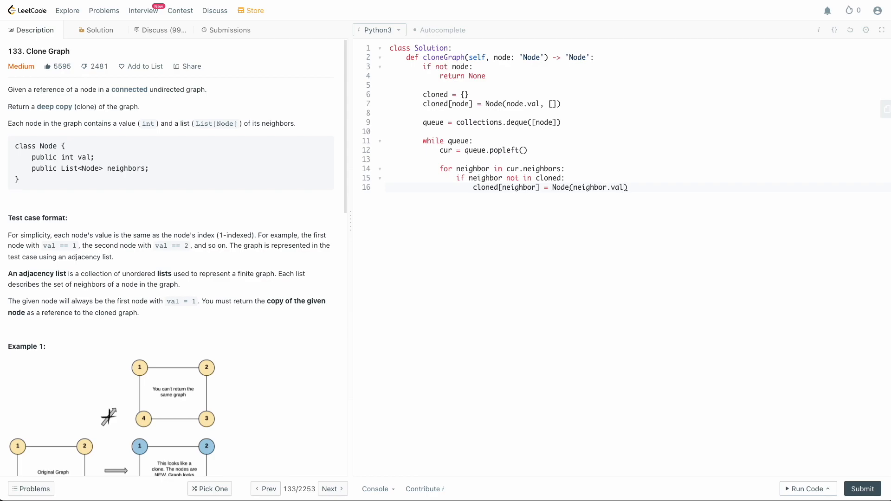
type(", []")
type("queue.app")
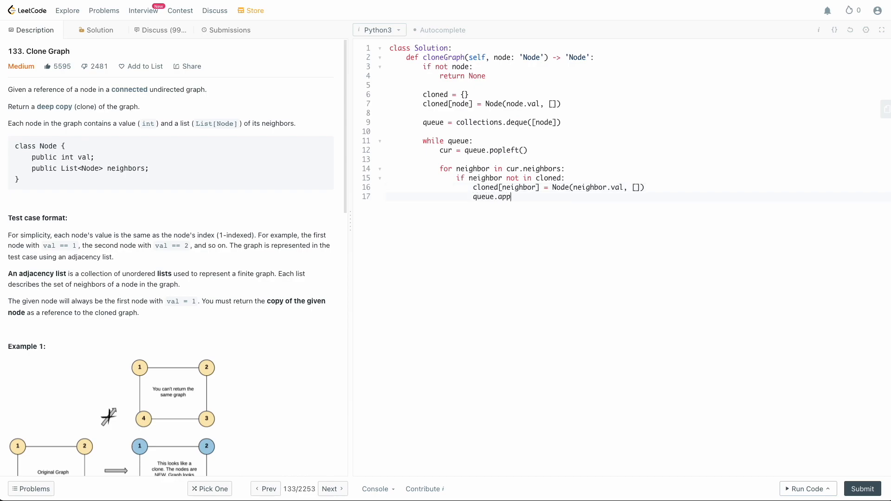
type("end()")
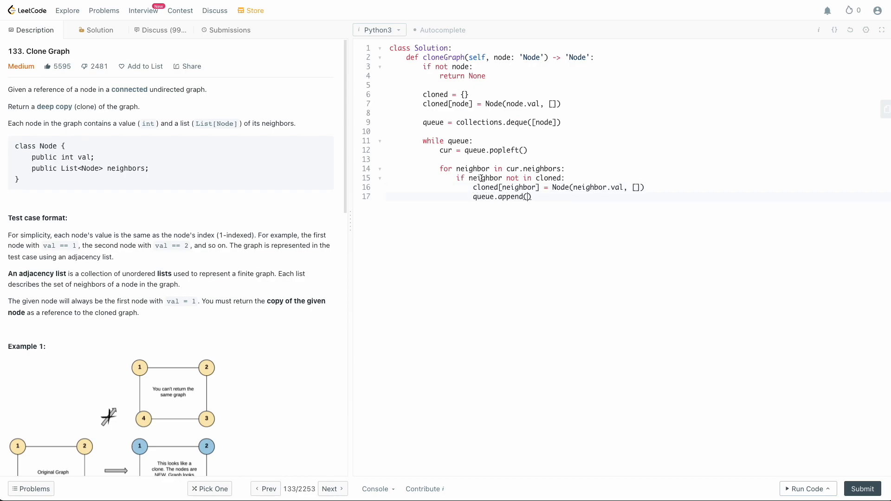
double_click(486, 178)
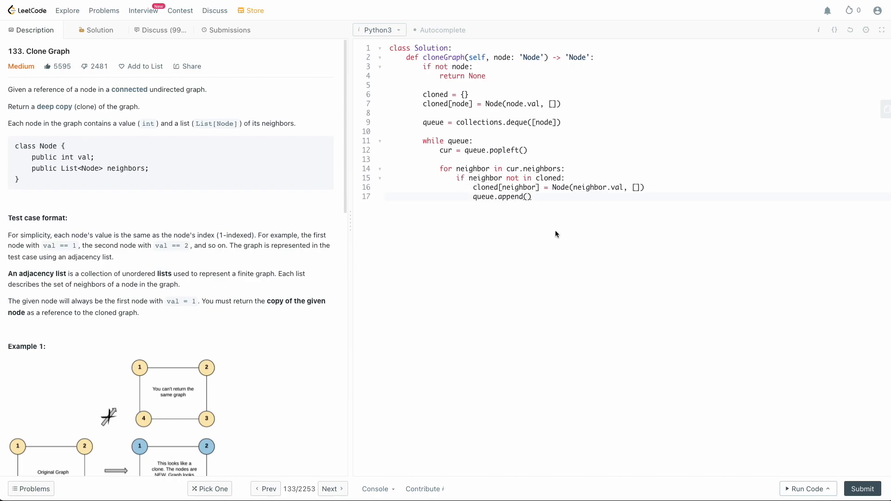
type("neighbor")
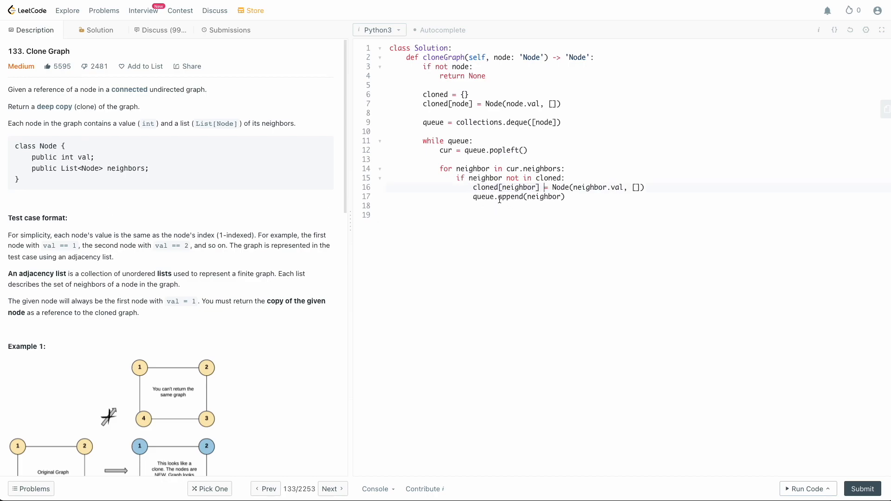
- Insert a new line below the if block inside the neighbor loop
double_click(446, 150)
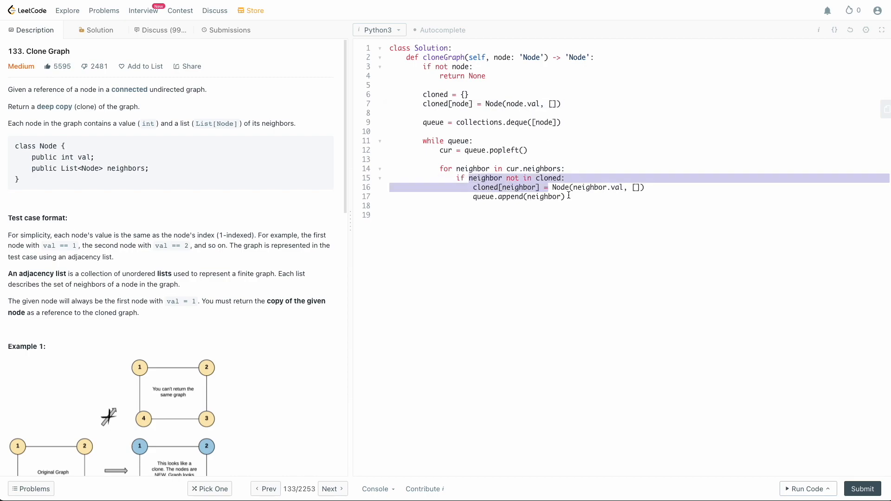
left_click(461, 205)
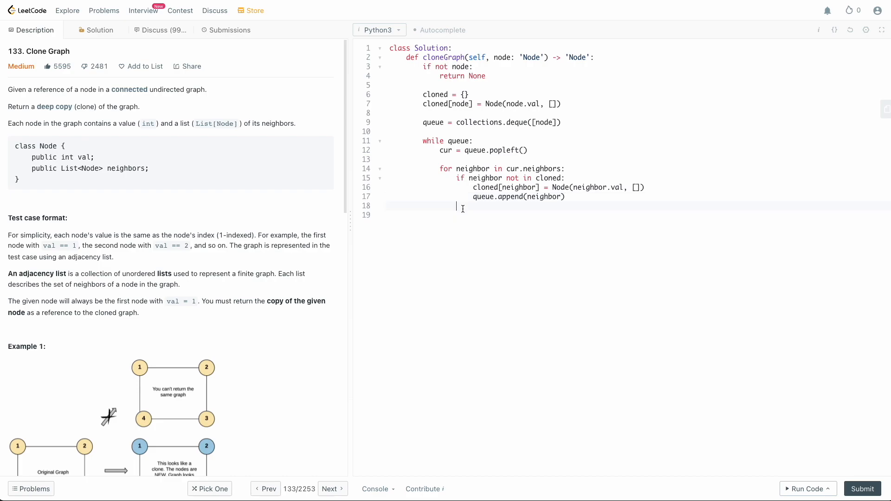
key("Enter")
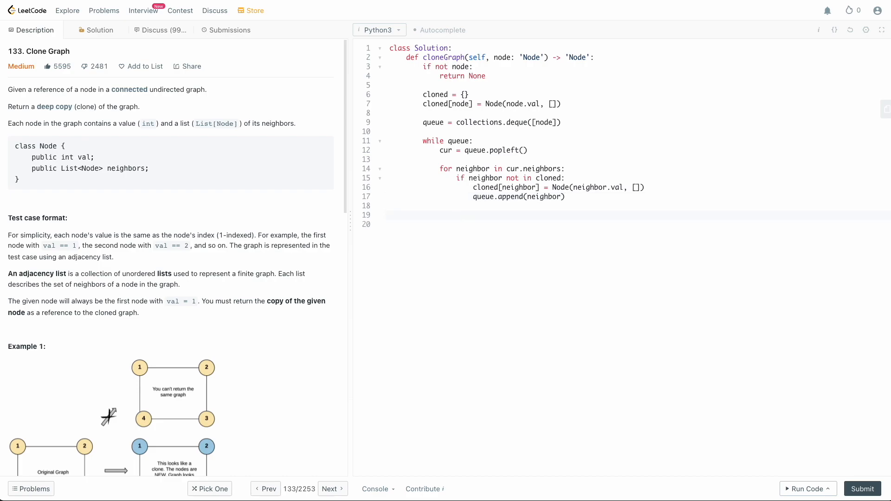
- Write 'cloned[cur].neighbors.append(cloned[neighbor])' and start the return line
type("cloned[cur]")
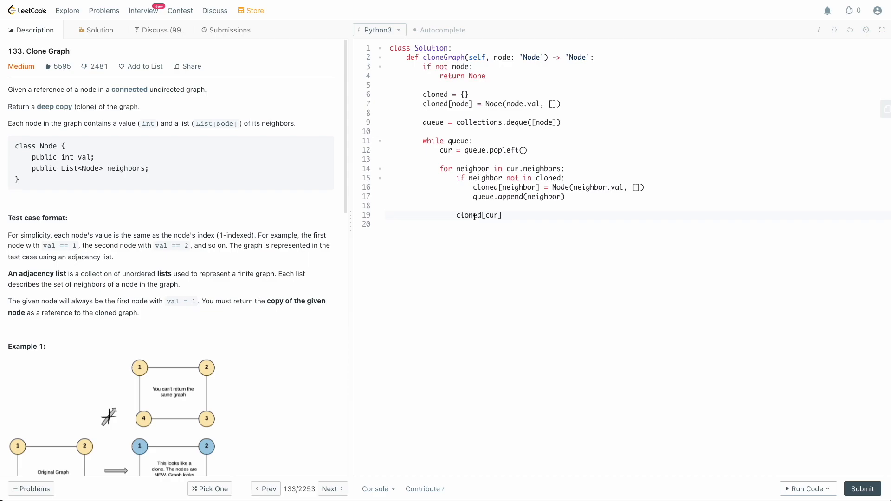
double_click(479, 215)
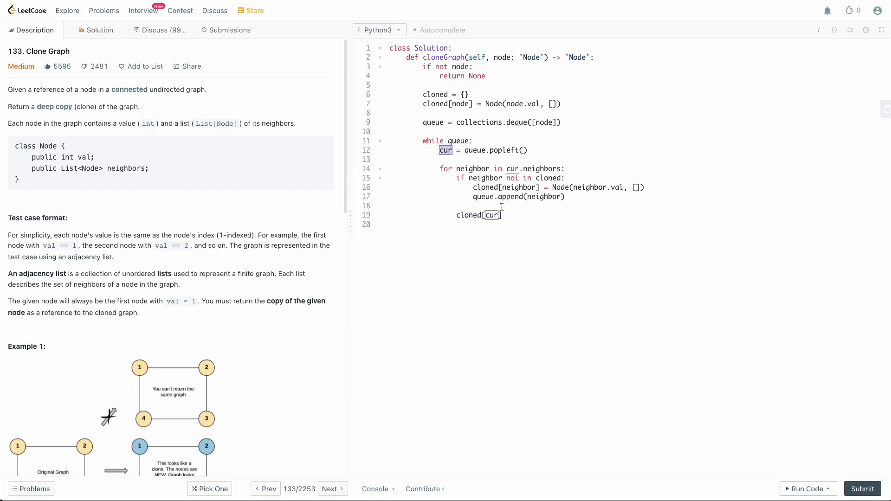
type(".")
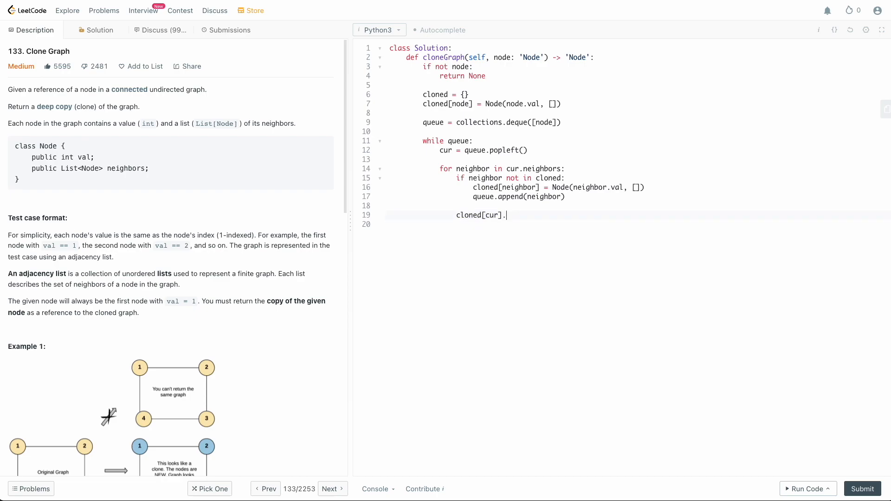
type("neighbors.append(")
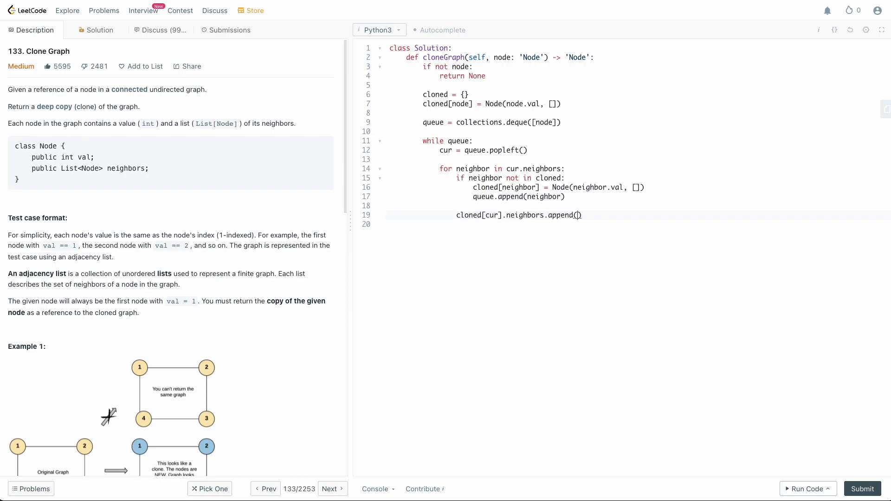
type("cloned")
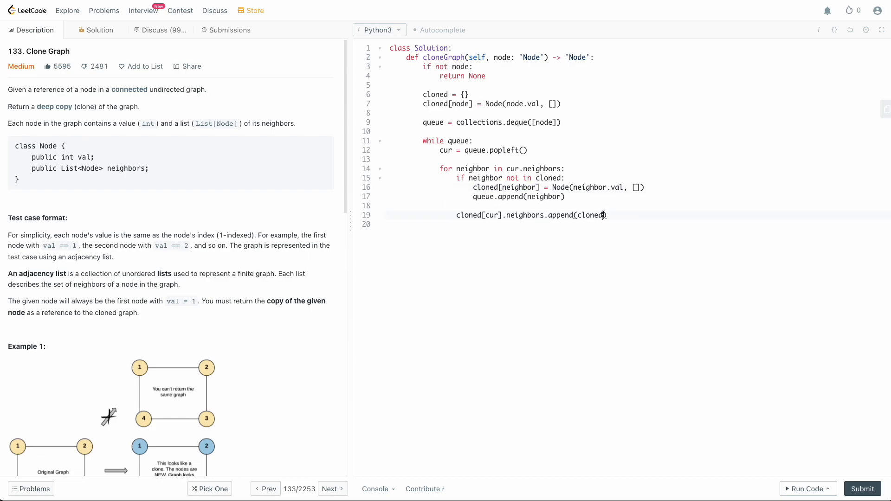
type("[neighbor])")
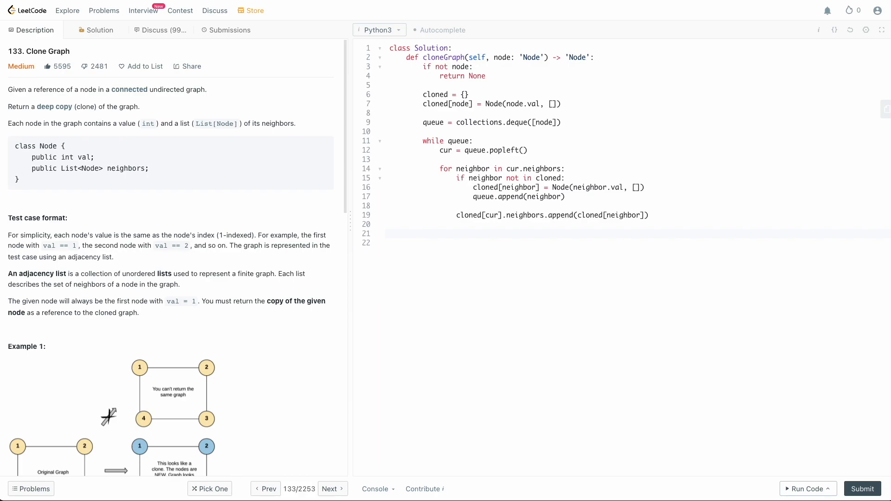
type("retu")
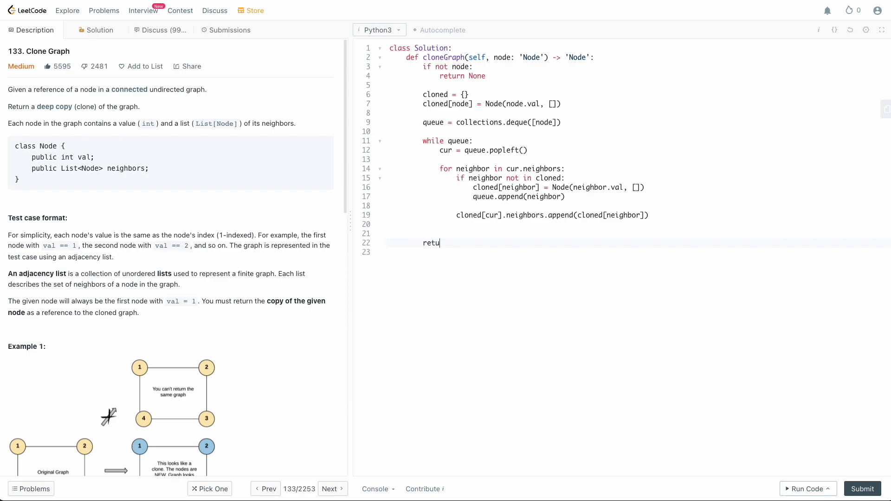
- Finish 'return cloned[node]' and run the code on the example test
type("rn")
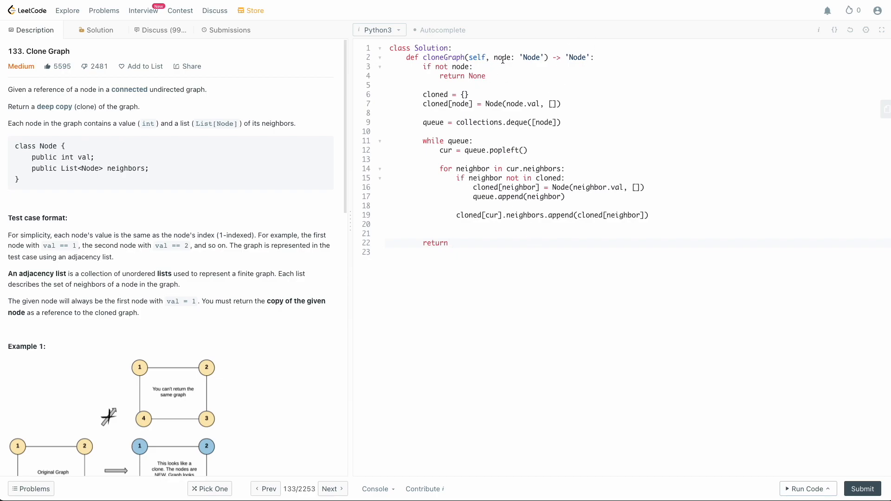
double_click(458, 103)
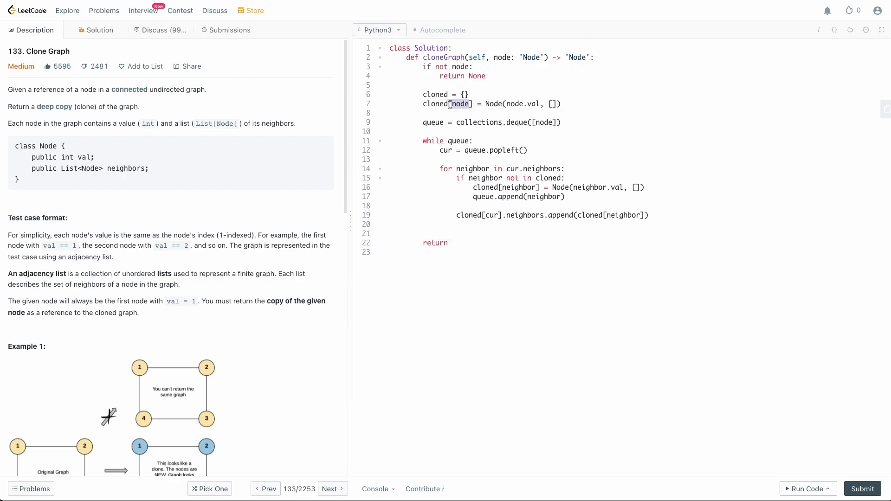
left_click(452, 243)
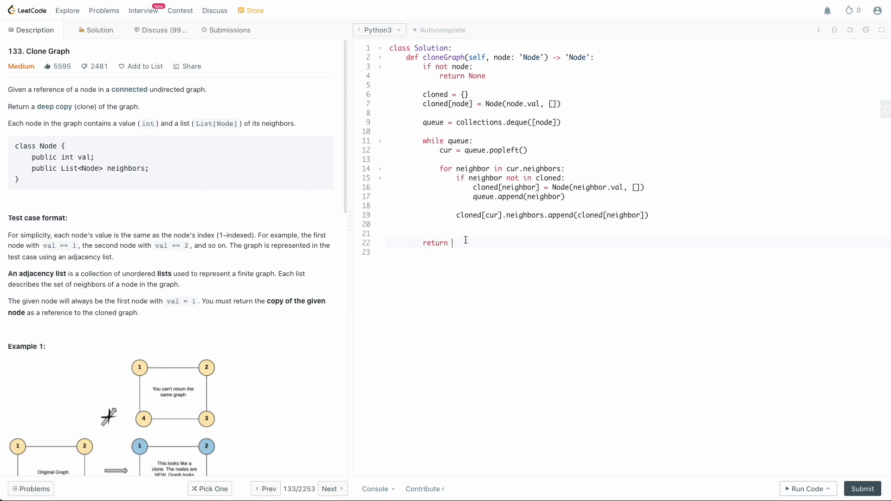
type("cloned[npd]")
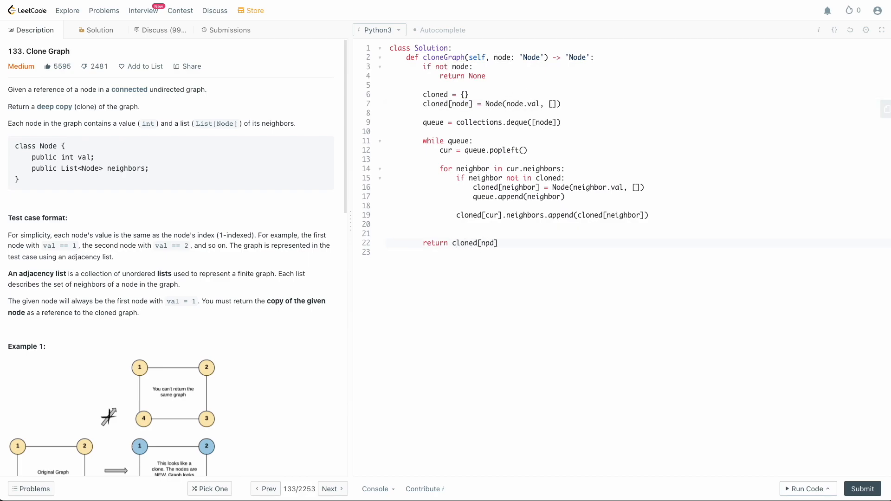
key("Backspace")
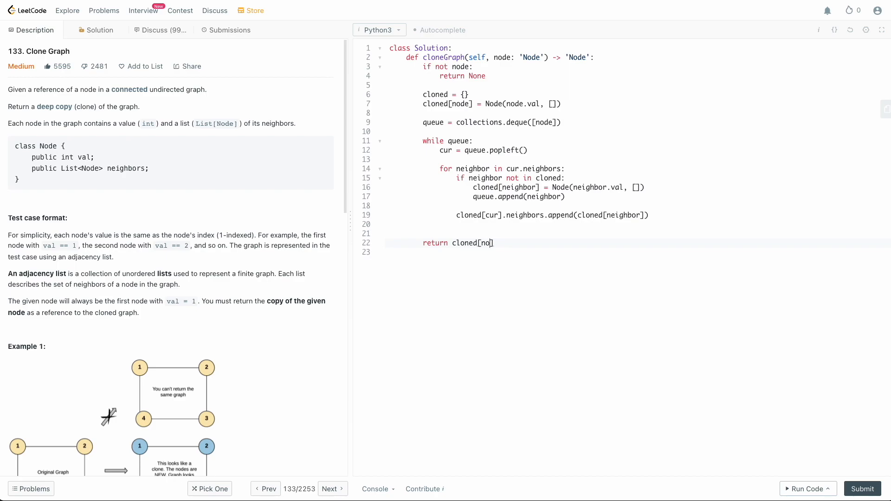
left_click(804, 488)
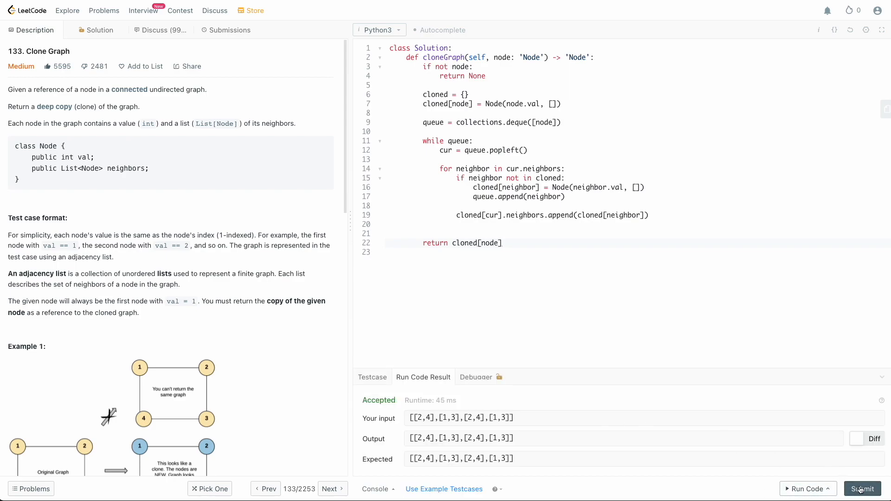
- Submit the solution and begin a '#: T:' comment below the code
left_click(861, 489)
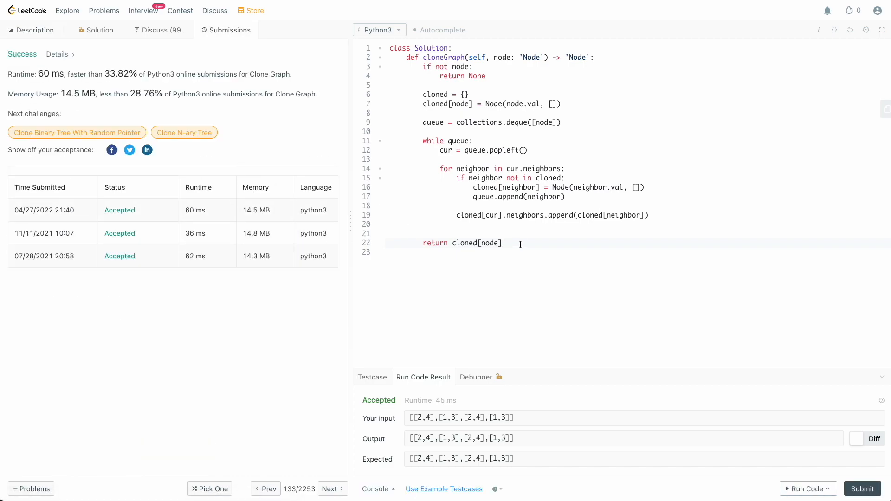
type(": T:")
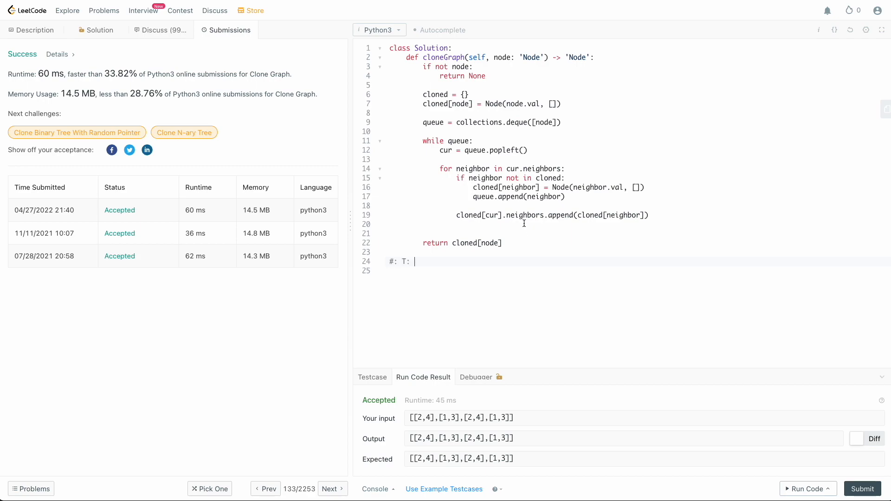
- Return to the Description tab and write O(N) as the time complexity
left_click(31, 29)
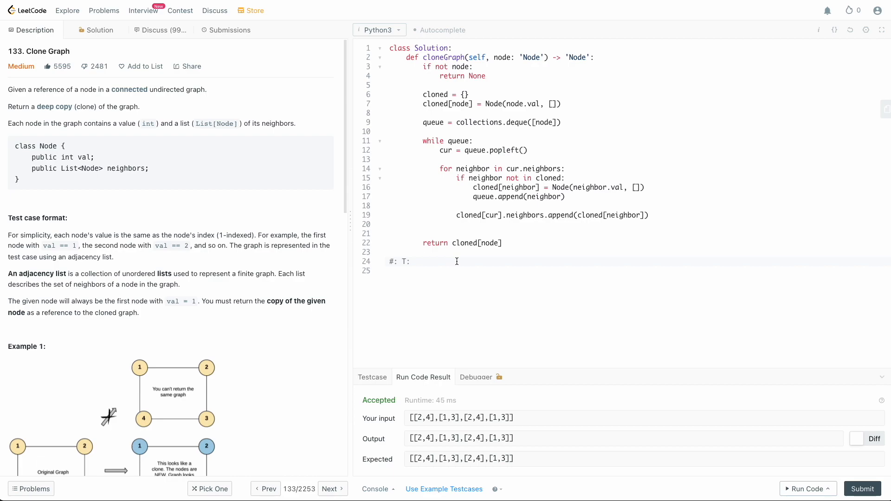
type("O(N)")
left_click(634, 270)
type("#: S:")
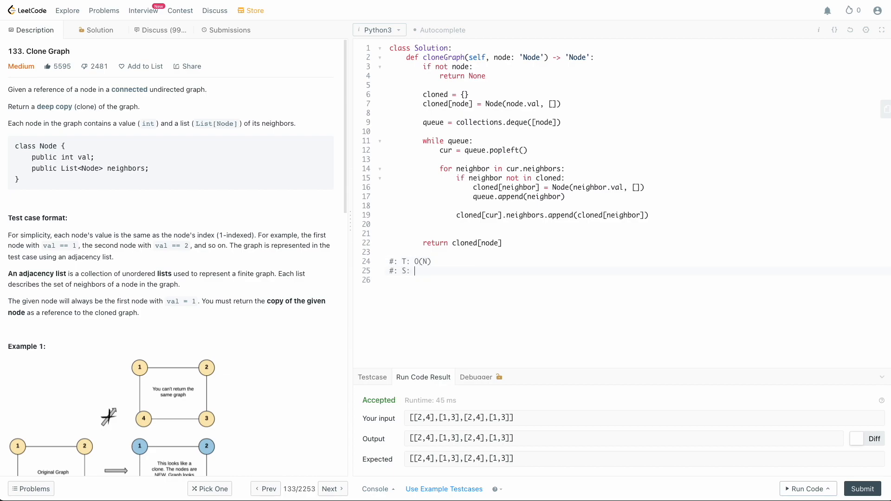
scroll("down", 3)
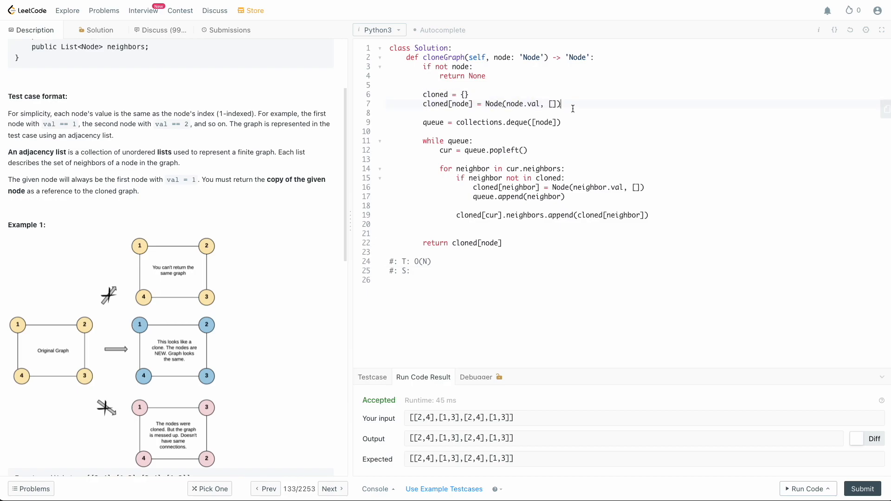
- Enter O(N) after 'S:' in the space-complexity comment on line 25
left_click(416, 270)
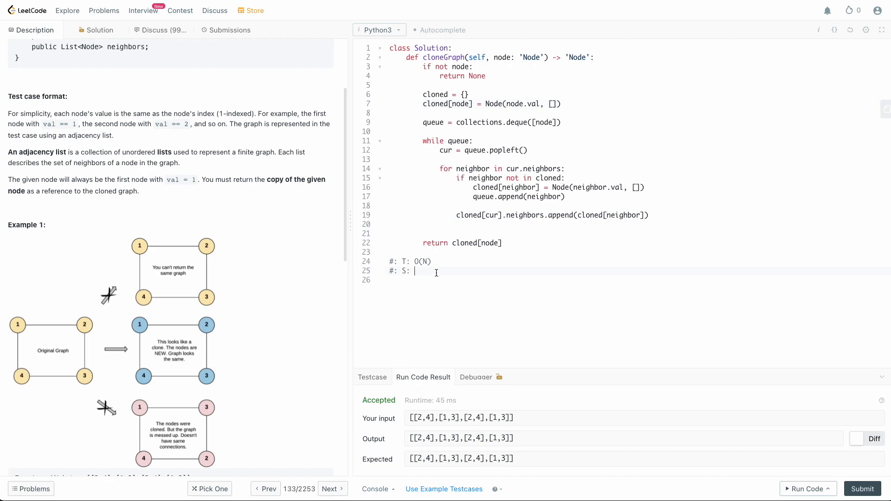
type("O(N)")
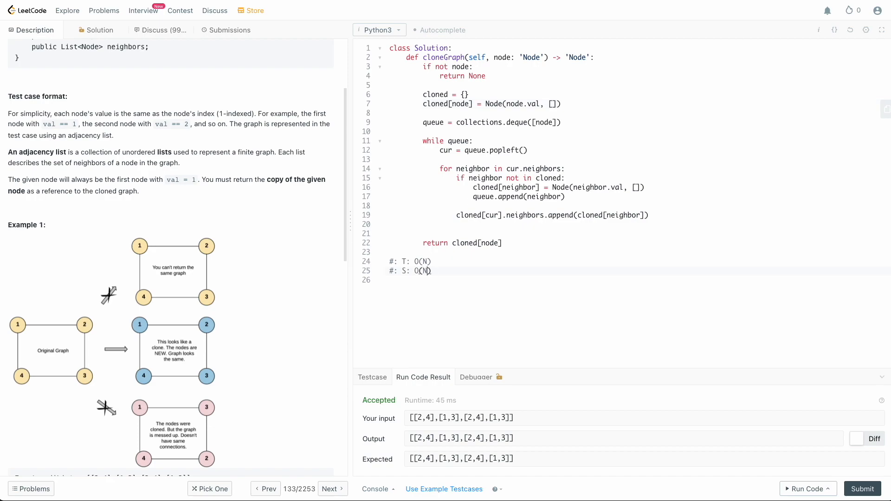
mouse_move(479, 295)
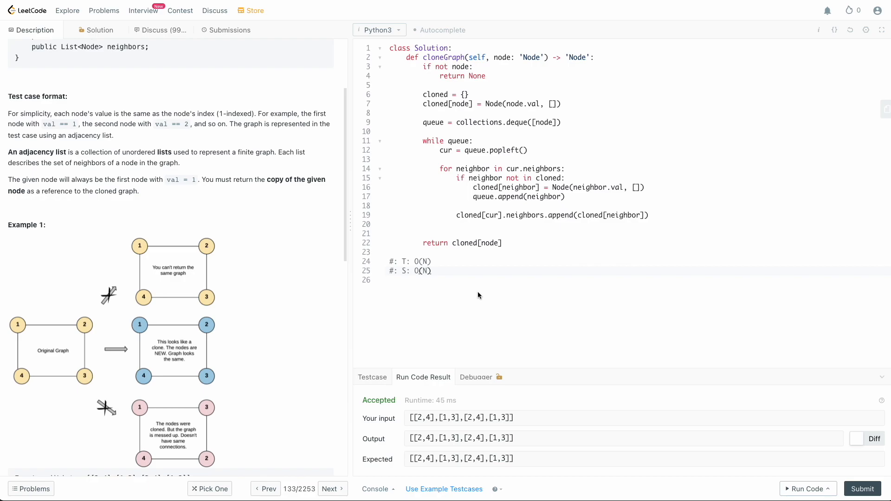
scroll("up", 3)
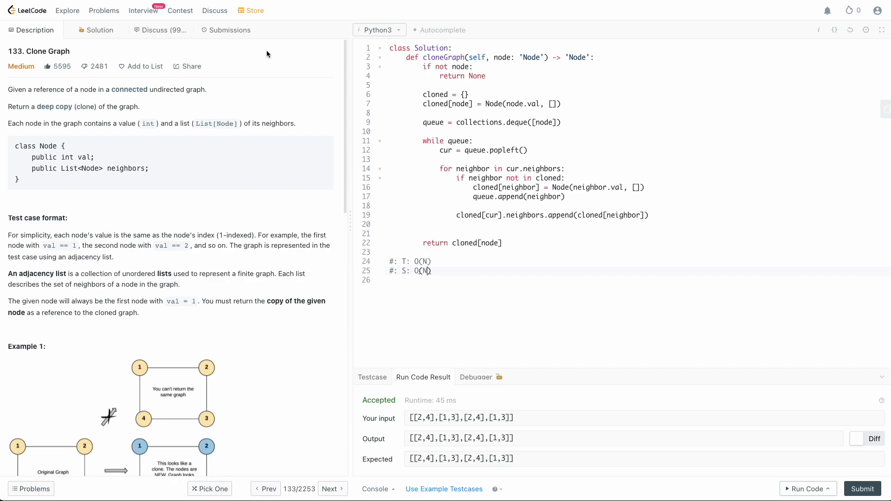
left_click(230, 30)
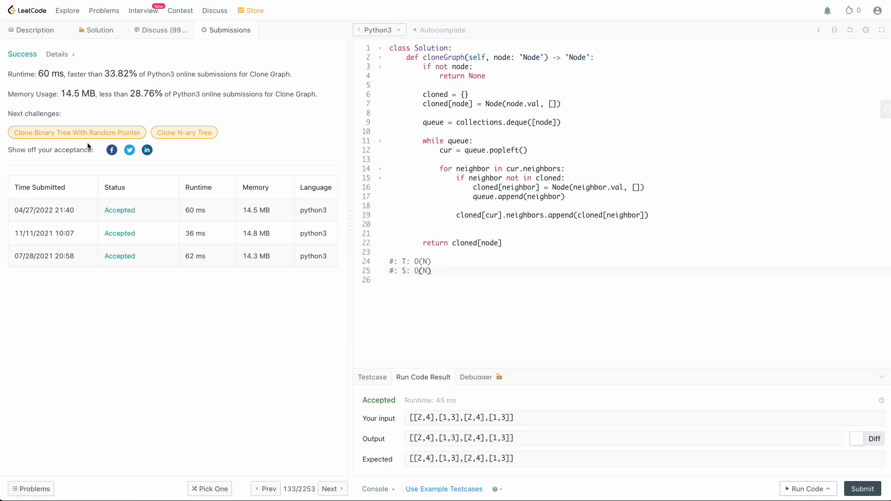
left_click(32, 30)
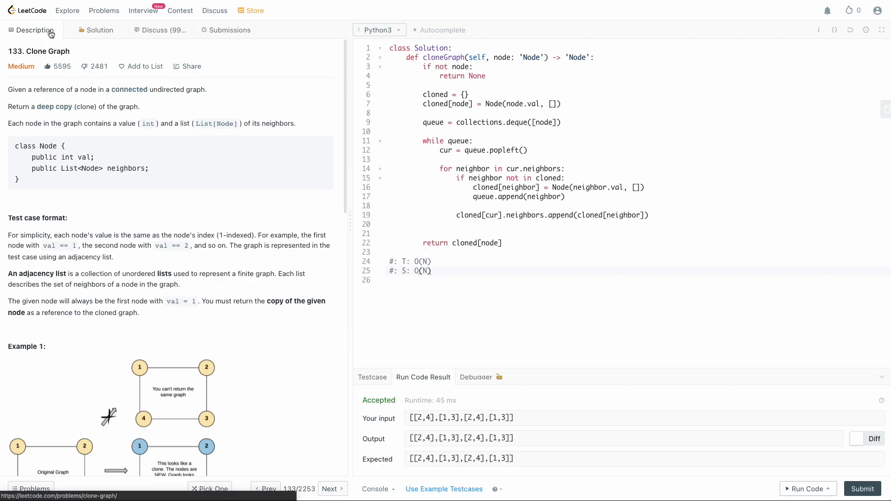
mouse_move(418, 88)
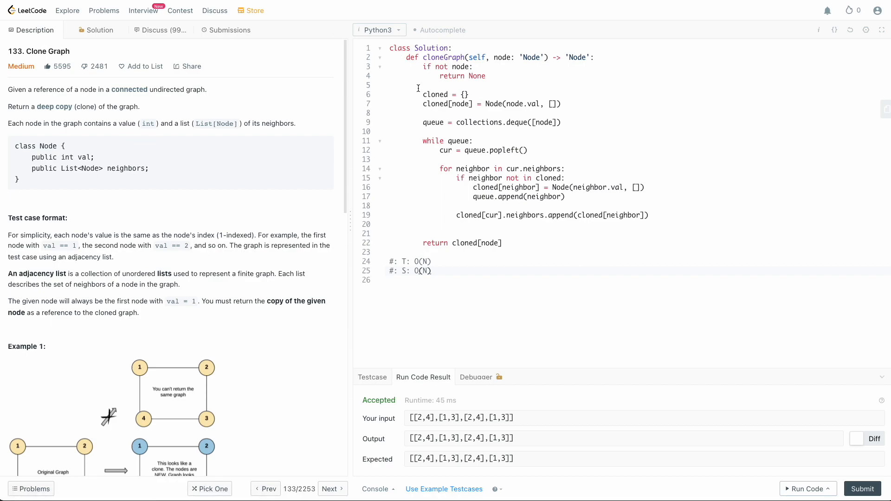